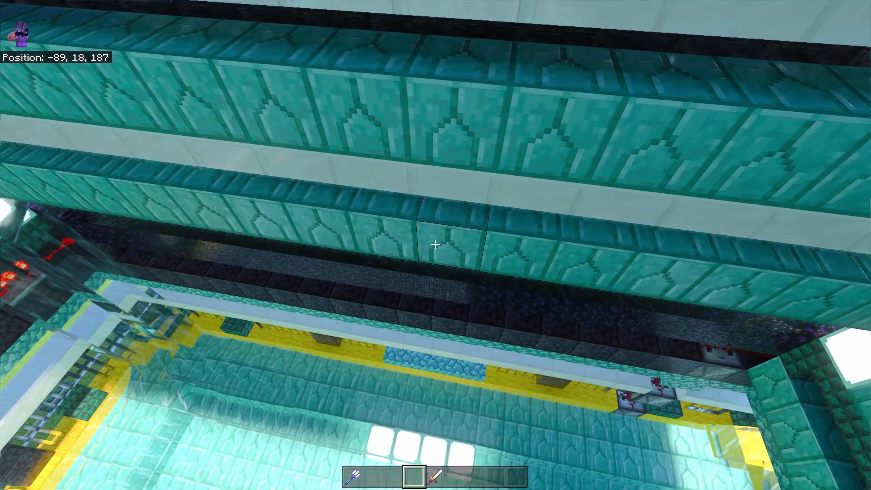
pyautogui.moveTo(435, 245)
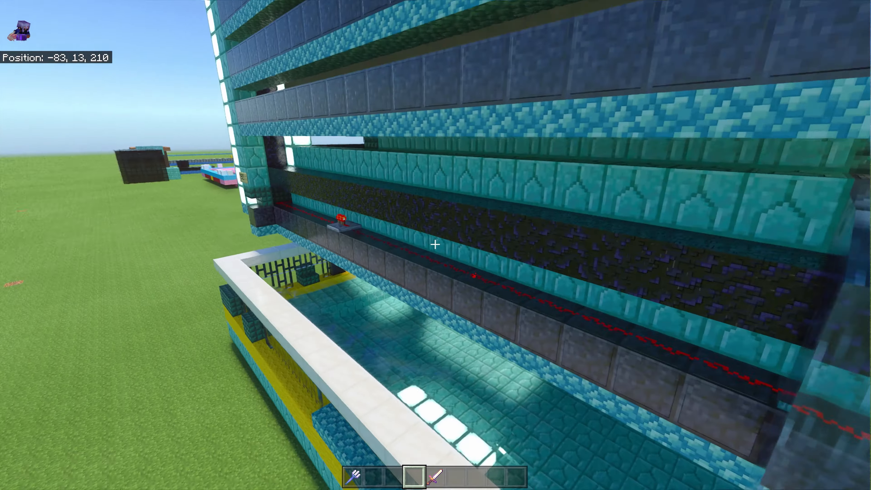
pyautogui.moveTo(435, 244)
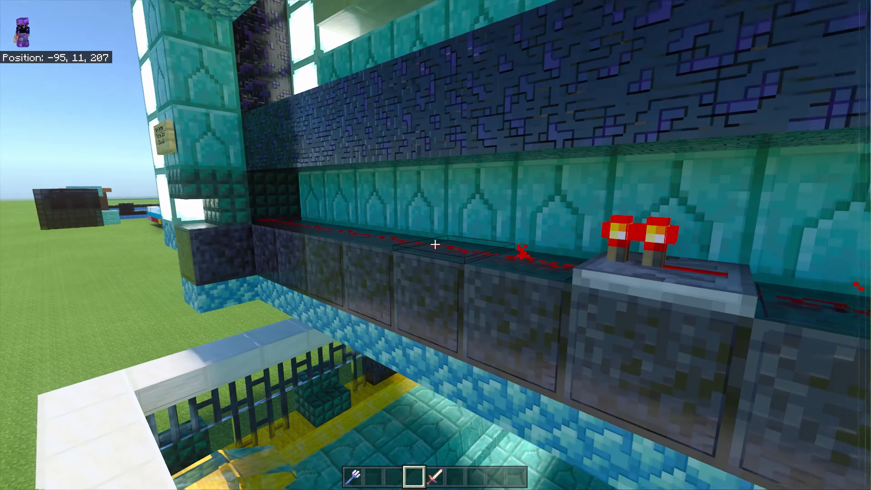
pyautogui.moveTo(435, 244)
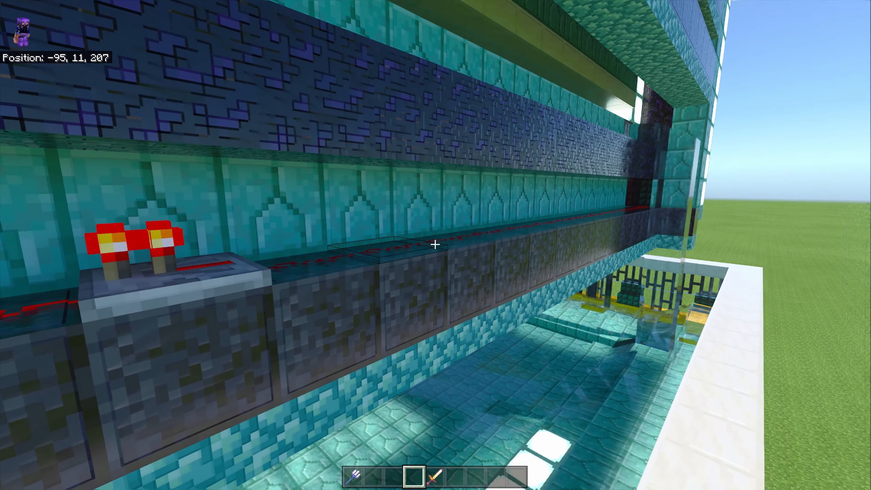
pyautogui.moveTo(435, 244)
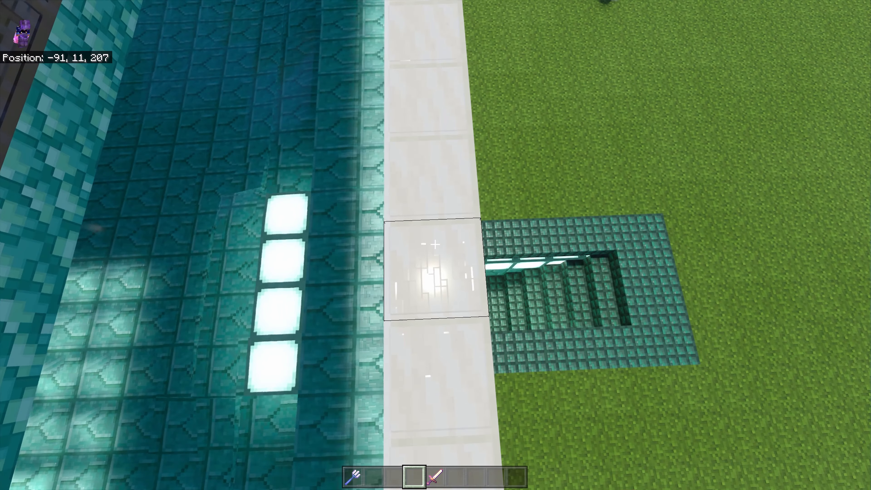
pyautogui.moveTo(436, 245)
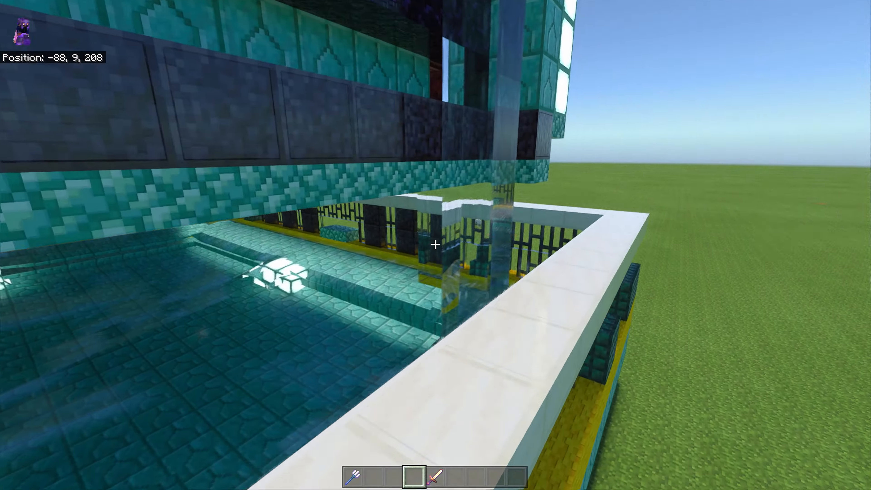
pyautogui.moveTo(435, 245)
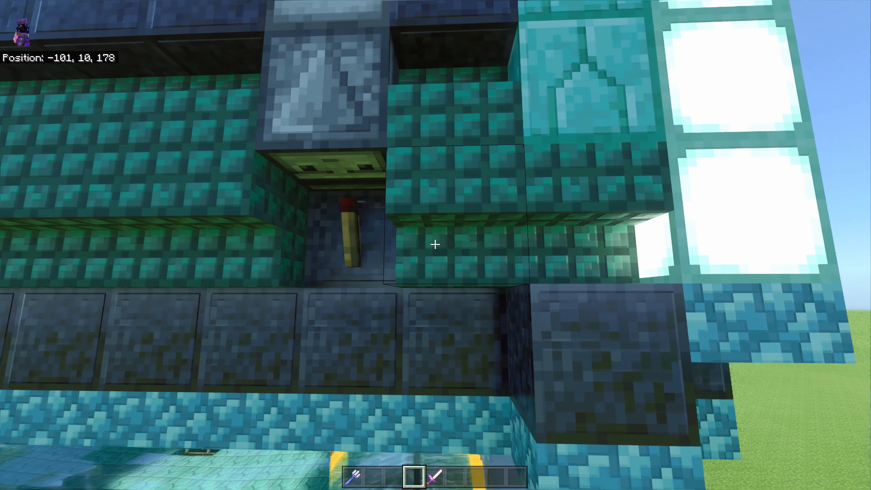
pyautogui.moveTo(436, 245)
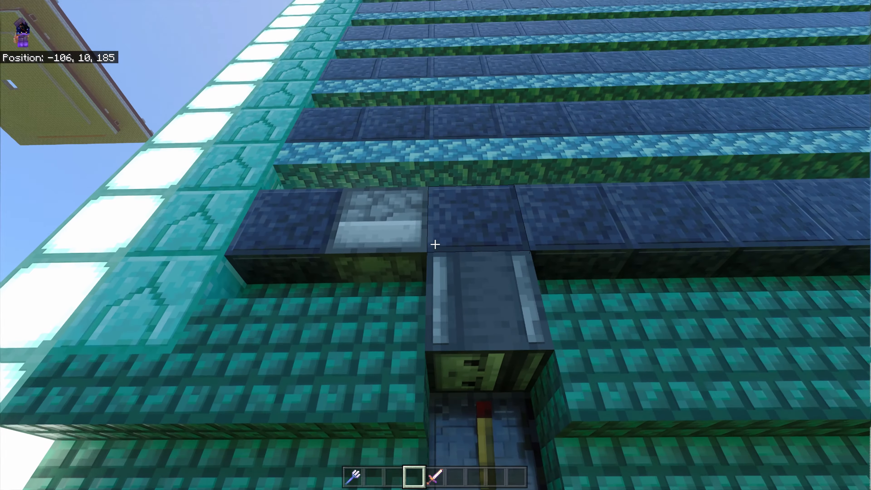
pyautogui.moveTo(436, 244)
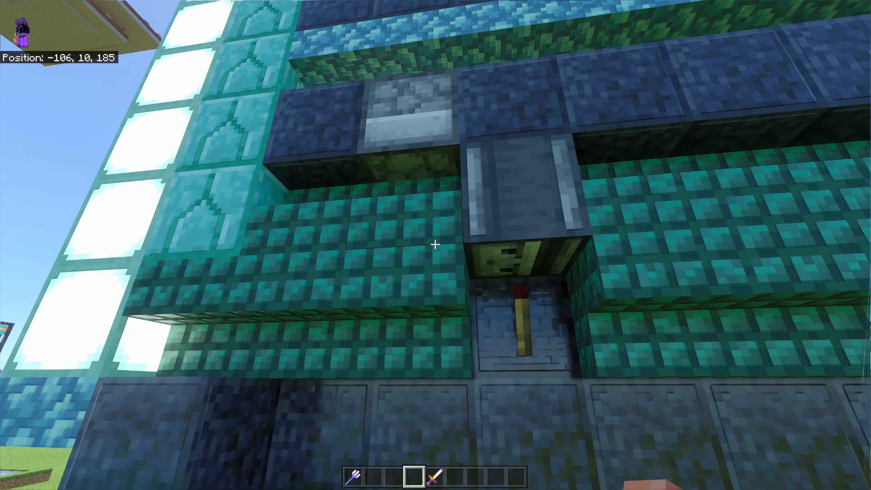
pyautogui.moveTo(436, 245)
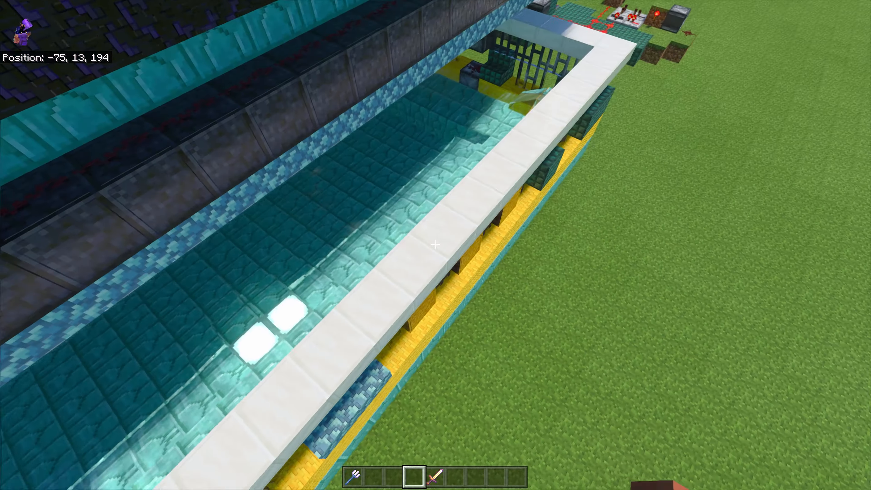
pyautogui.moveTo(436, 245)
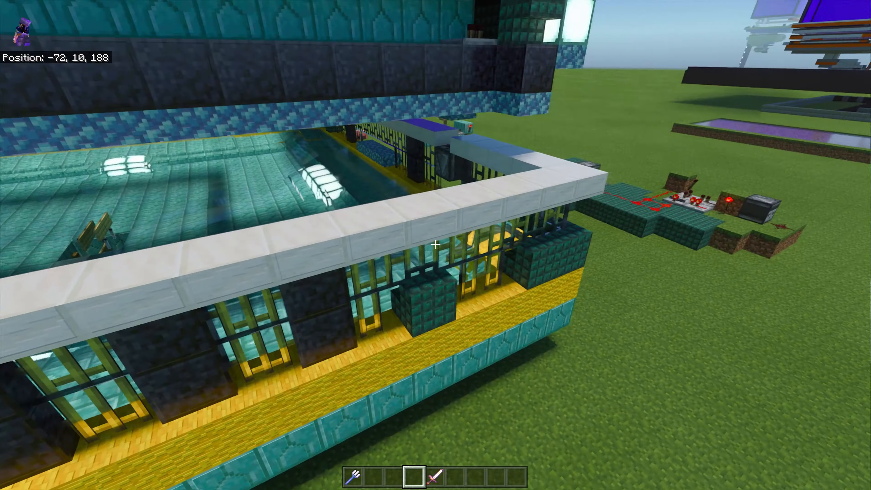
pyautogui.moveTo(435, 244)
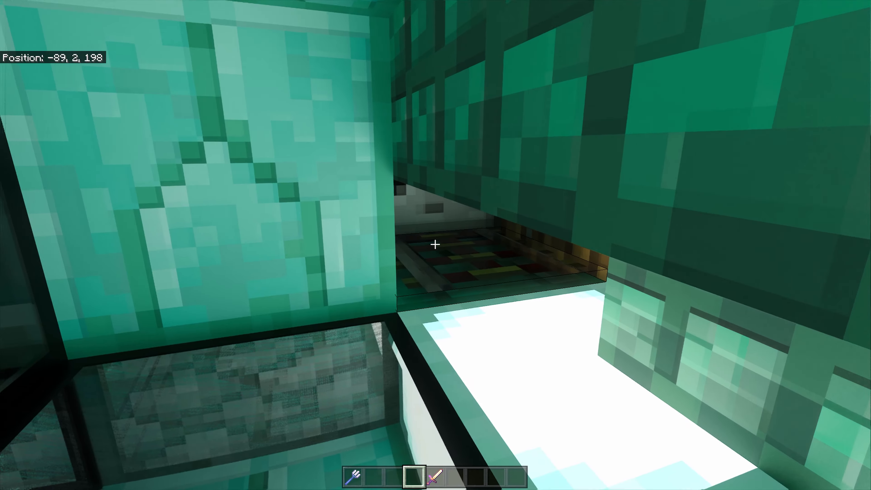
pyautogui.moveTo(435, 245)
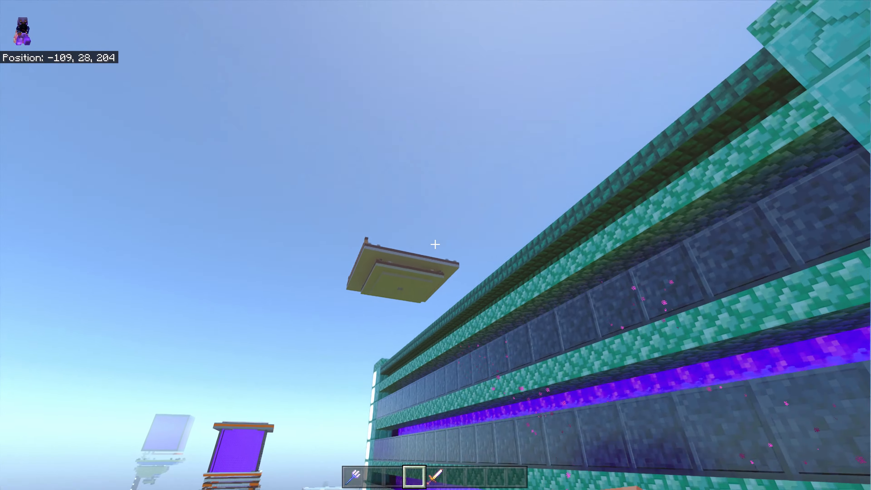
pyautogui.moveTo(436, 245)
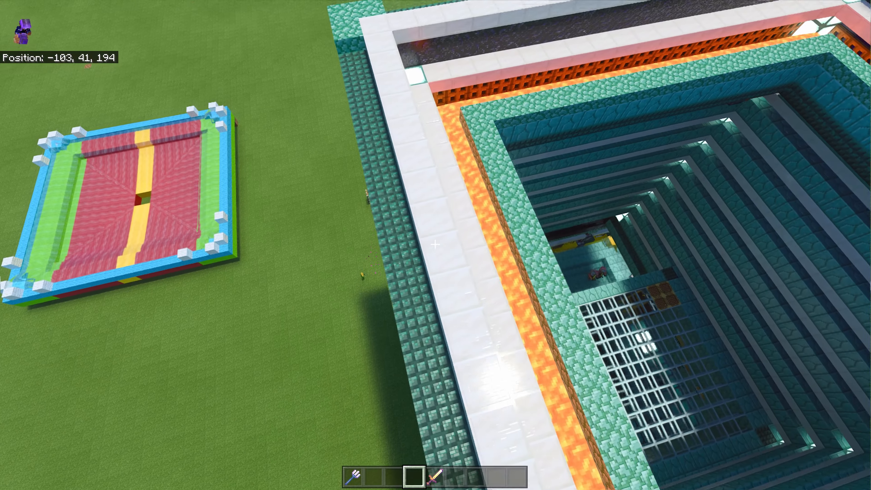
pyautogui.moveTo(436, 245)
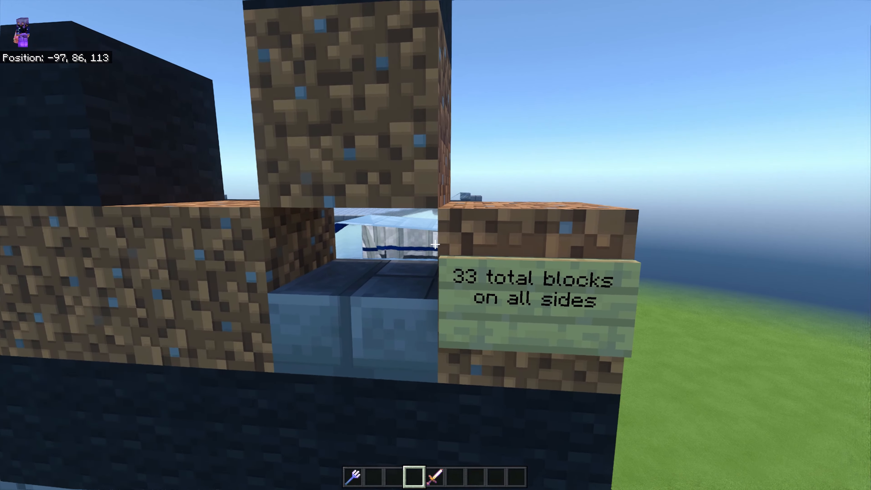
pyautogui.moveTo(436, 244)
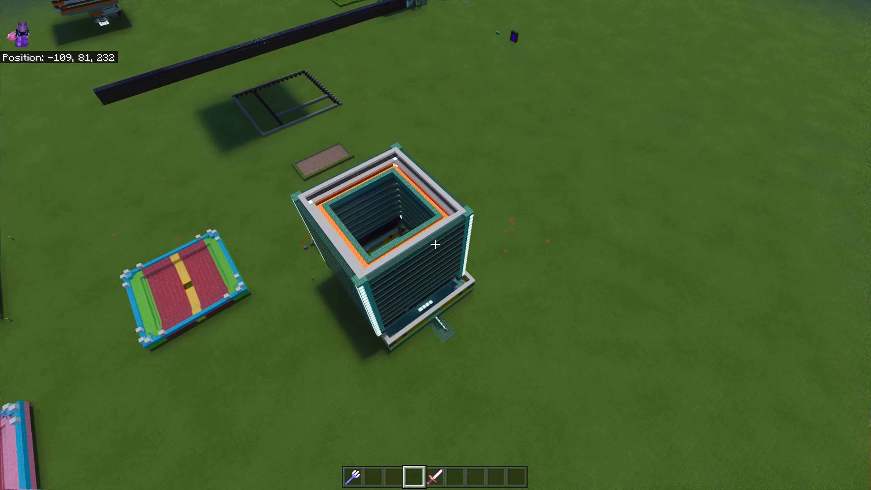
pyautogui.moveTo(436, 245)
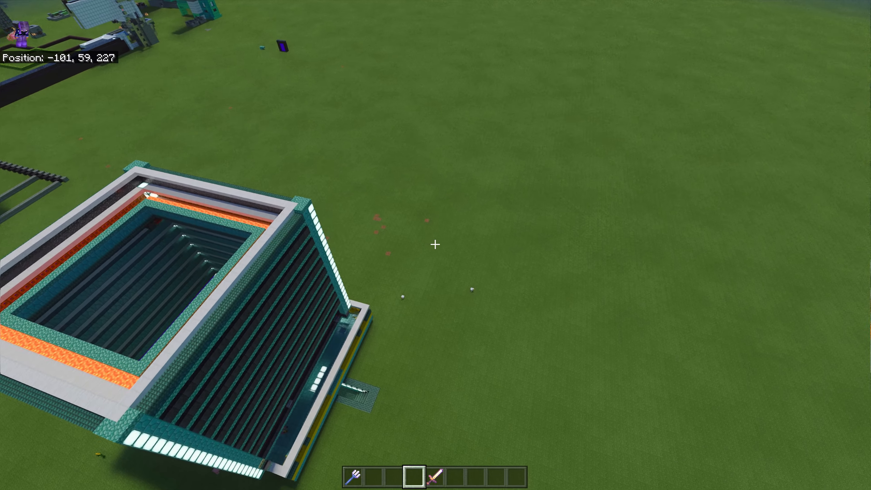
pyautogui.moveTo(436, 244)
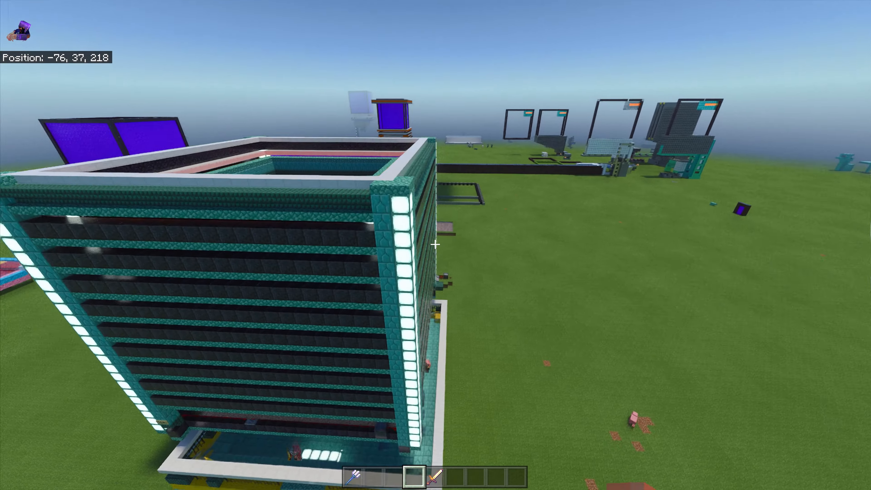